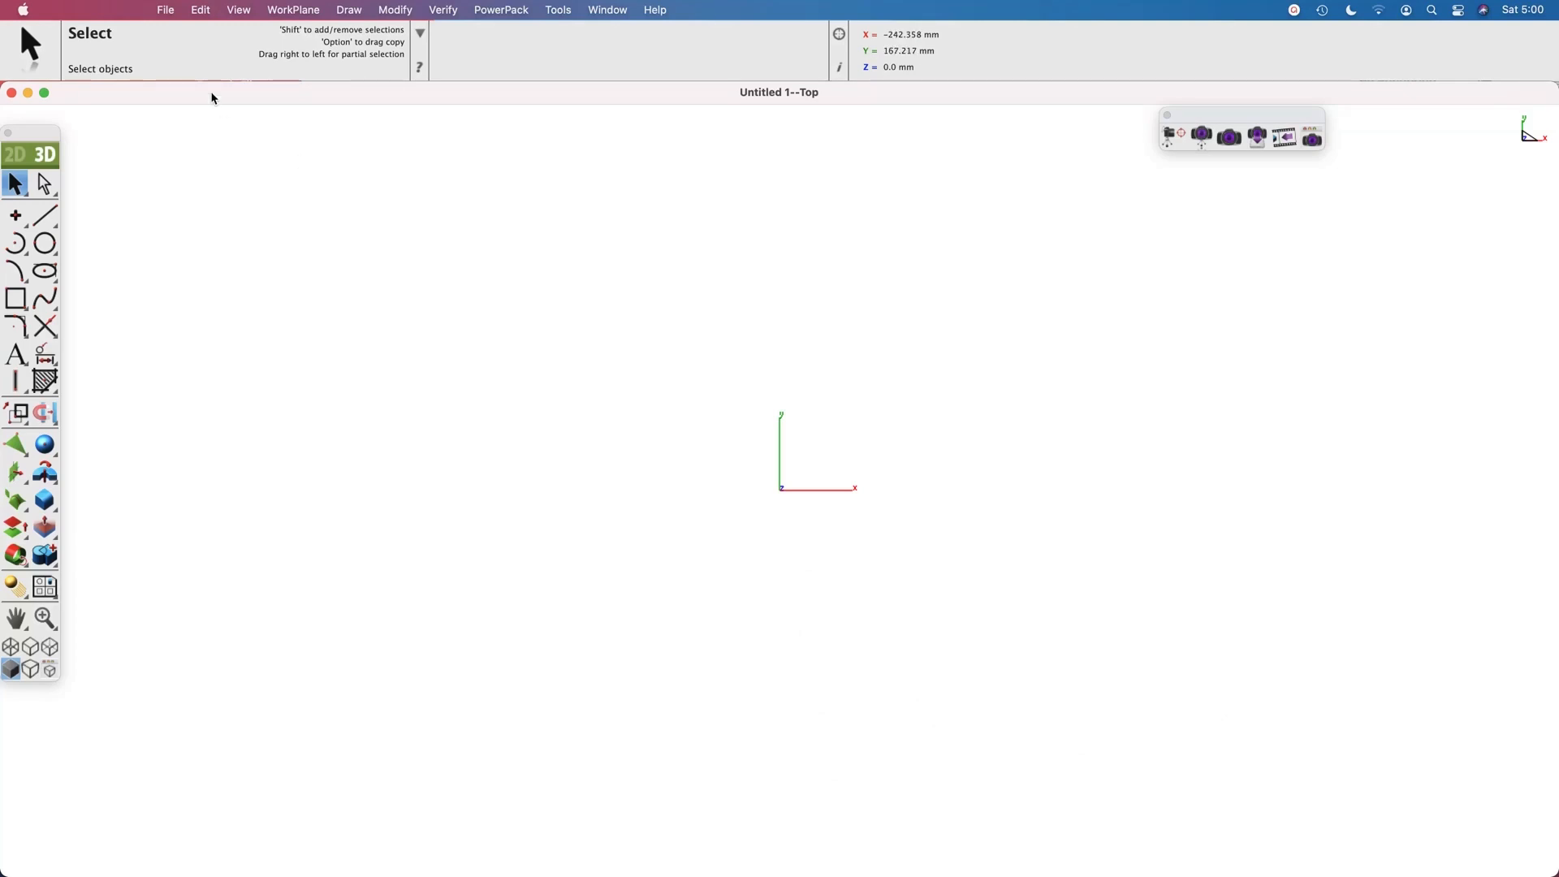
Look over the Batch Files dialog from the File menu and dismiss it without running
{"action": "left_click", "coordinate": [166, 9]}
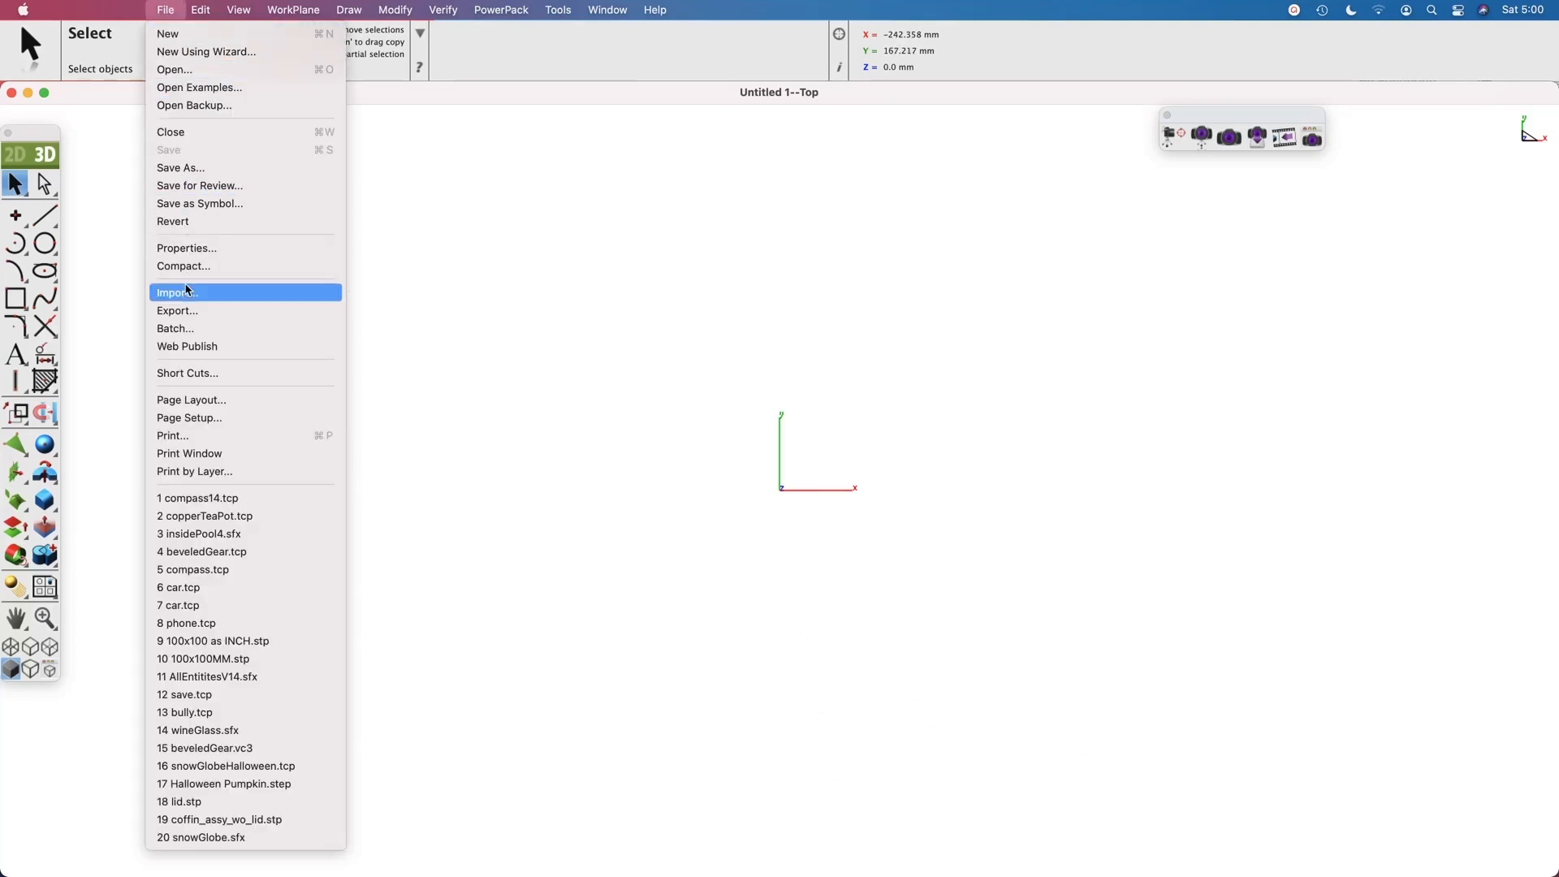
{"action": "left_click", "coordinate": [175, 328]}
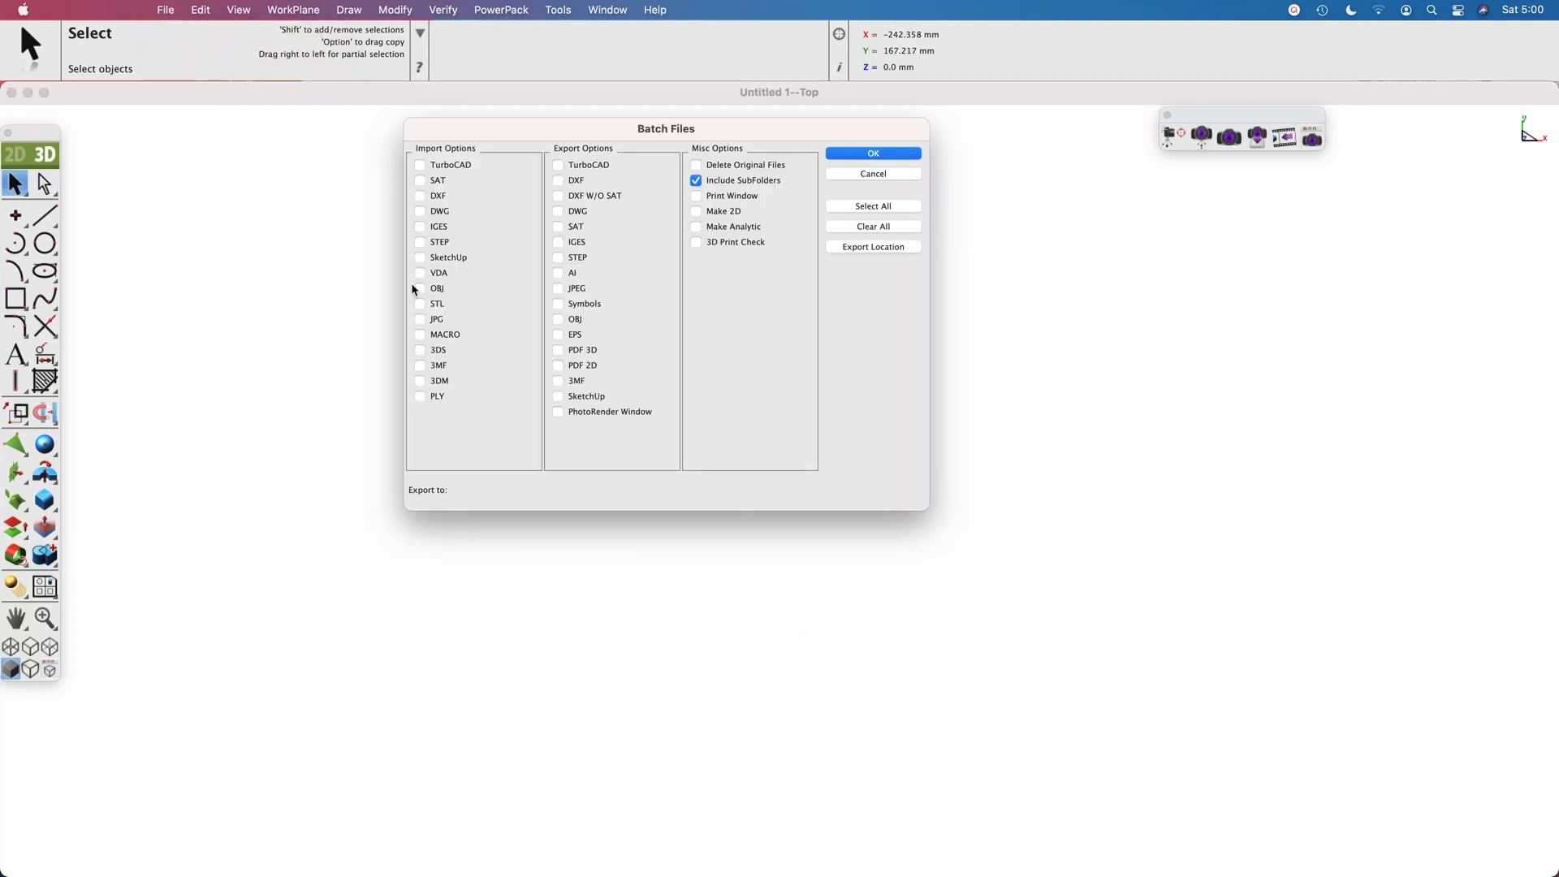
{"action": "mouse_move", "coordinate": [497, 380]}
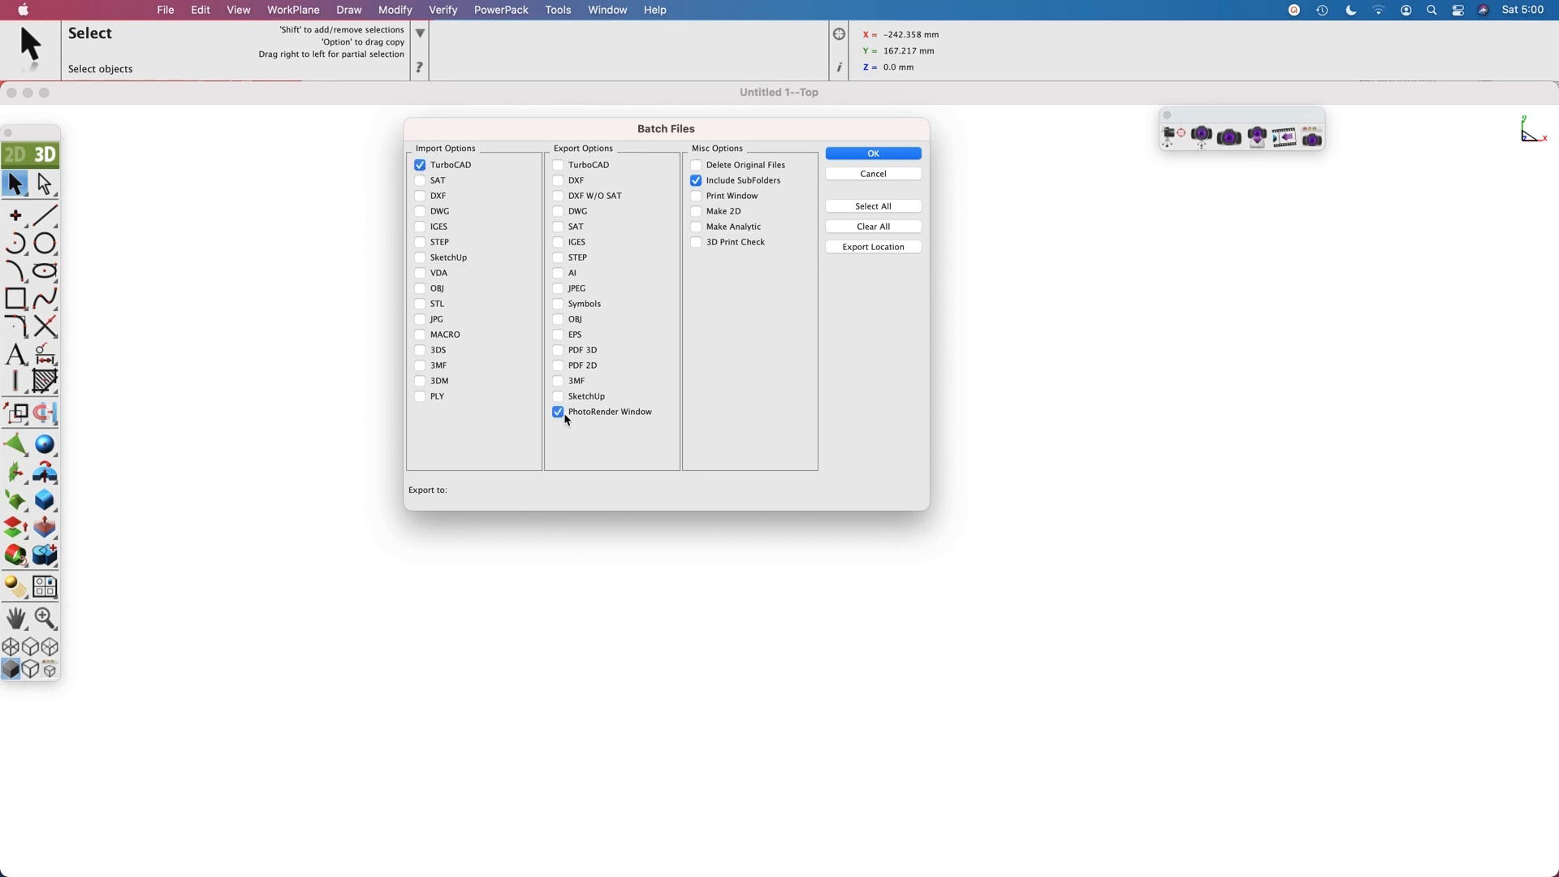
{"action": "mouse_move", "coordinate": [847, 206]}
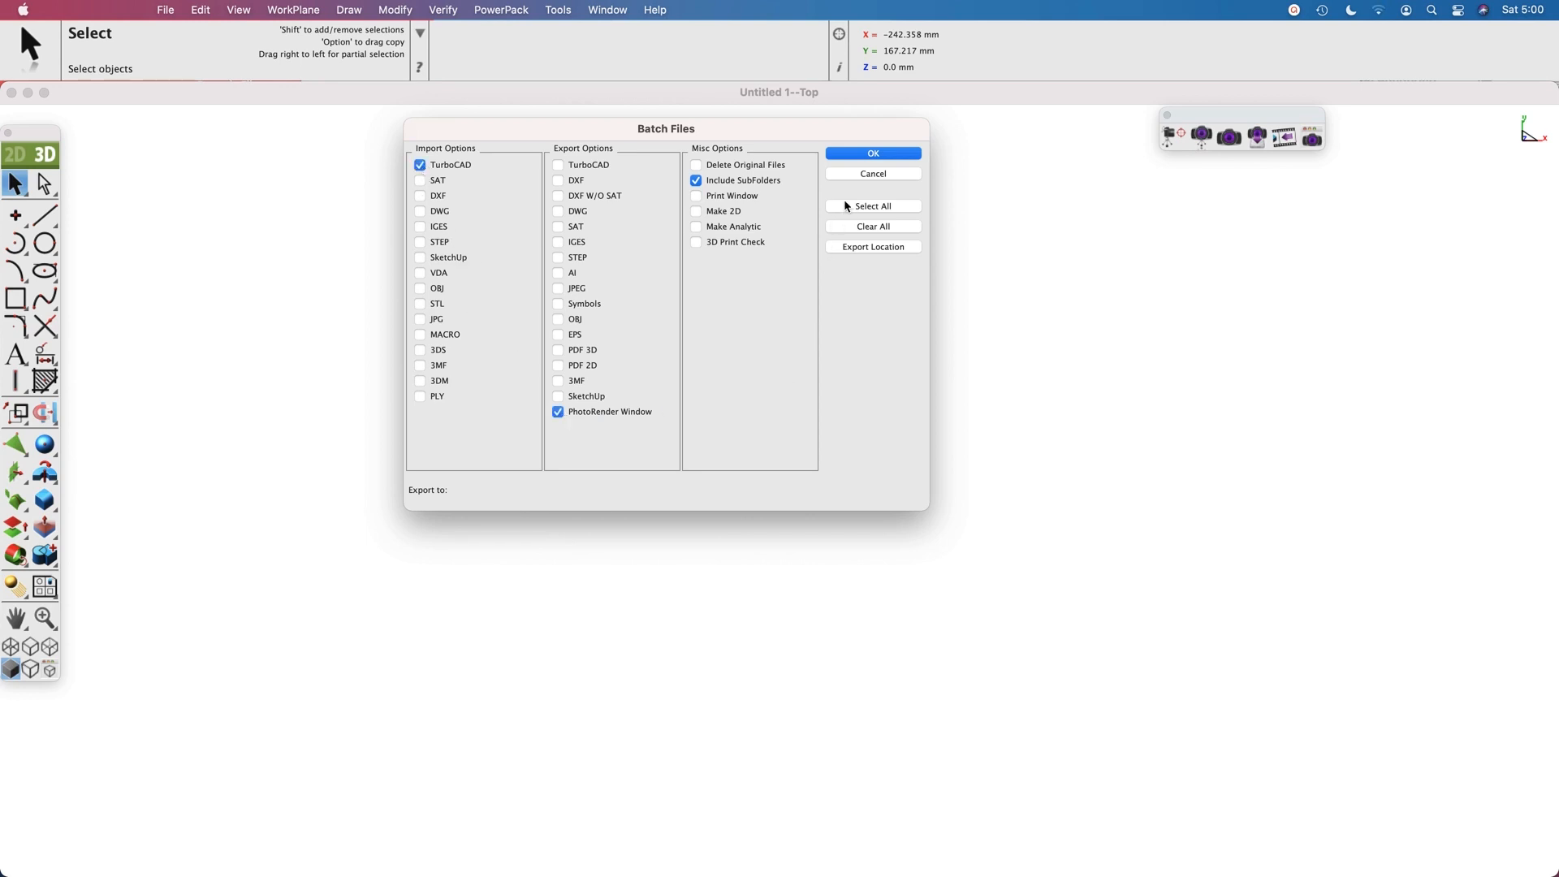
{"action": "left_click", "coordinate": [873, 174]}
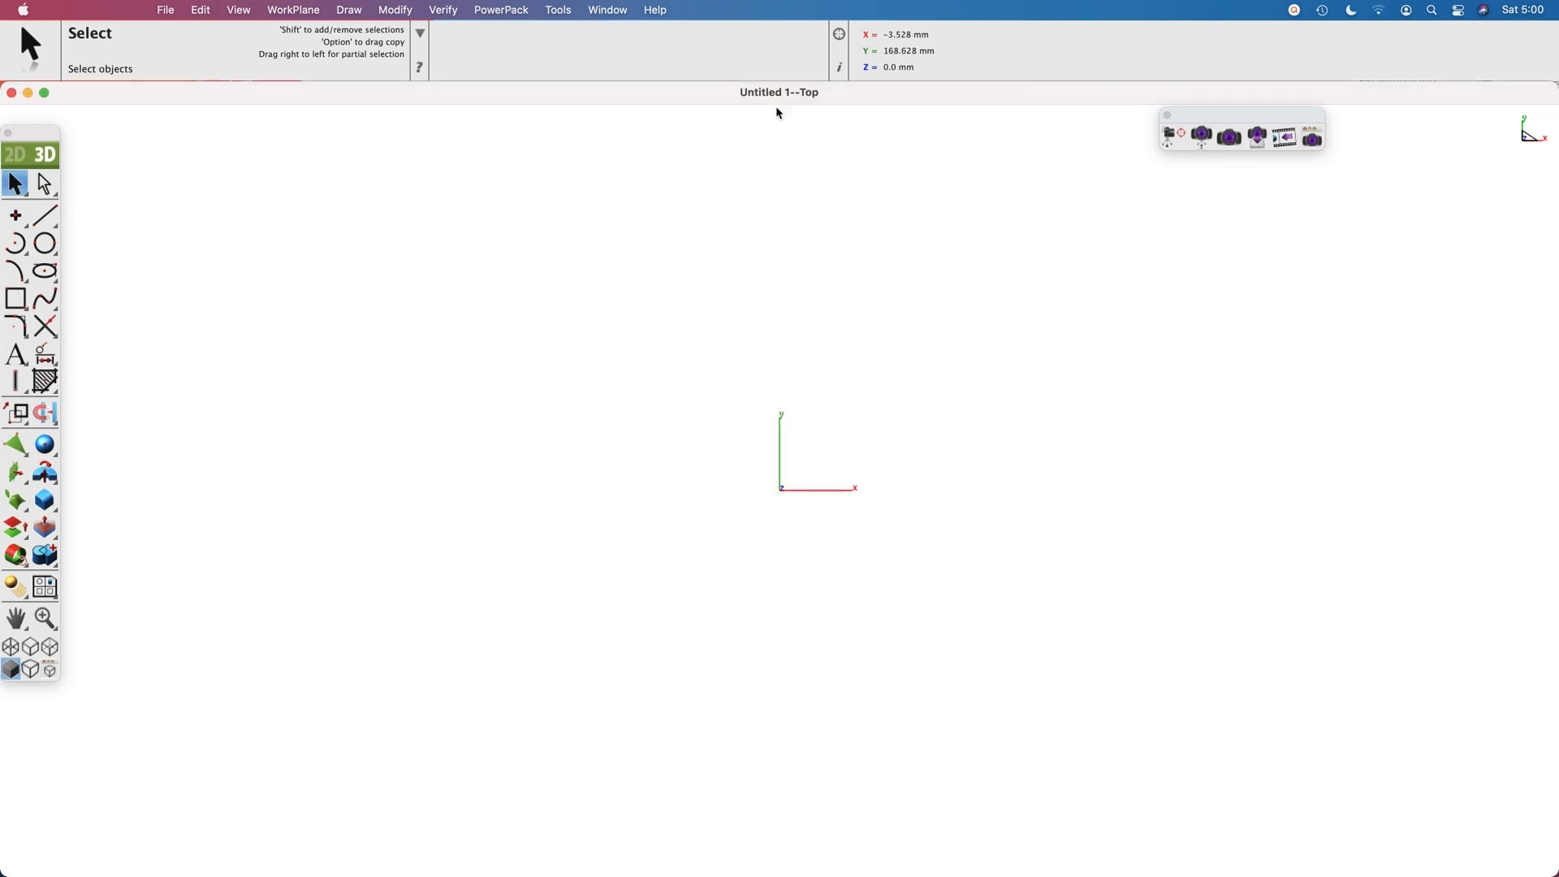
Bring the compass14.tcp drawing window to the front via the Window menu
{"action": "left_click", "coordinate": [608, 10]}
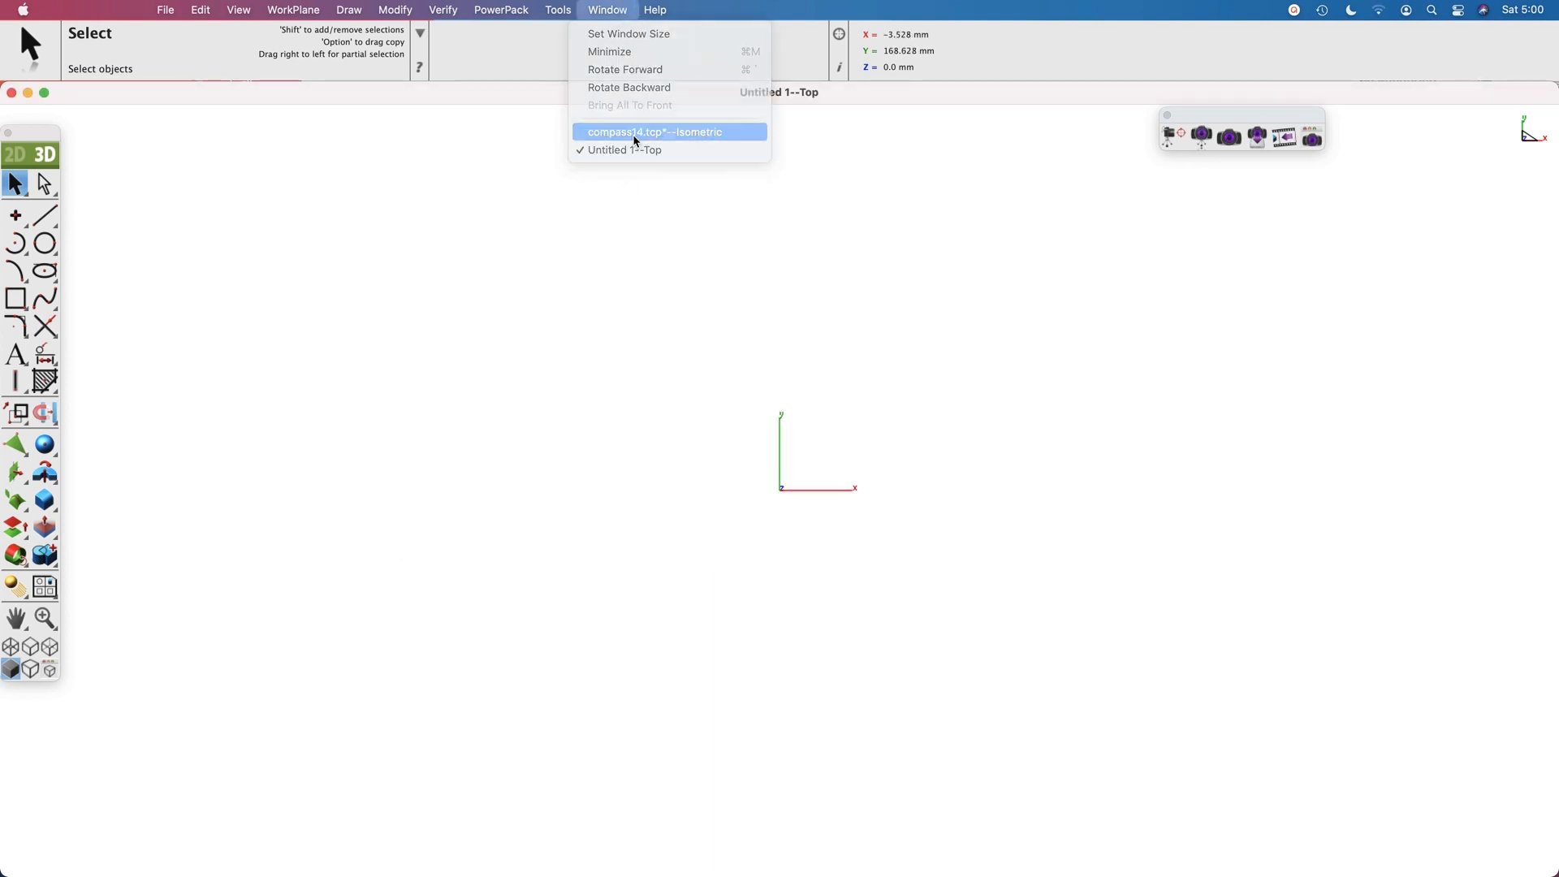
{"action": "left_click", "coordinate": [654, 131]}
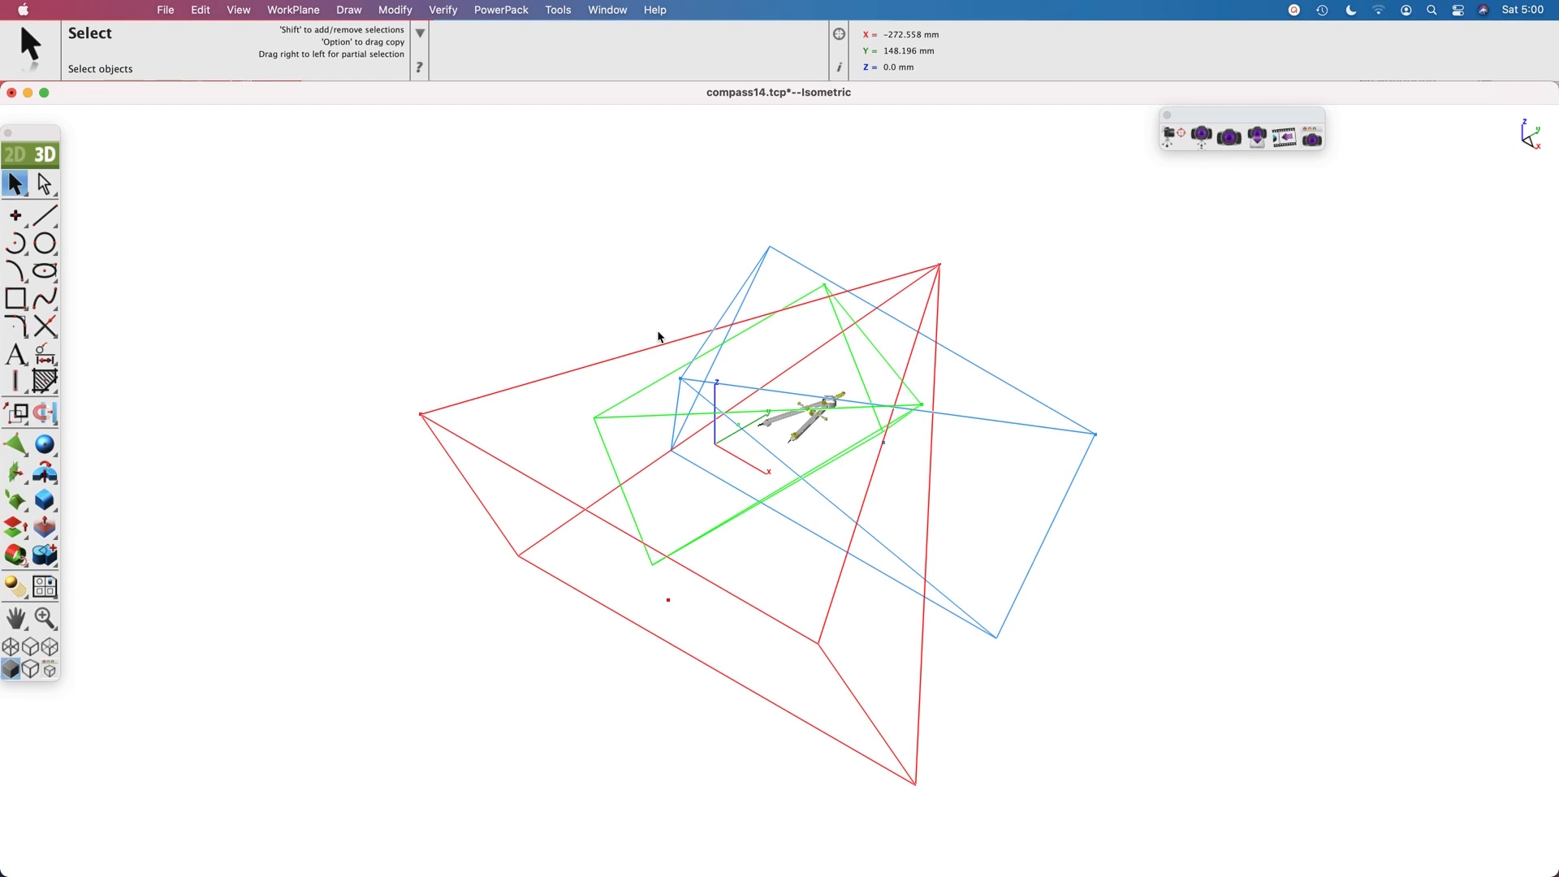
{"action": "mouse_move", "coordinate": [646, 336]}
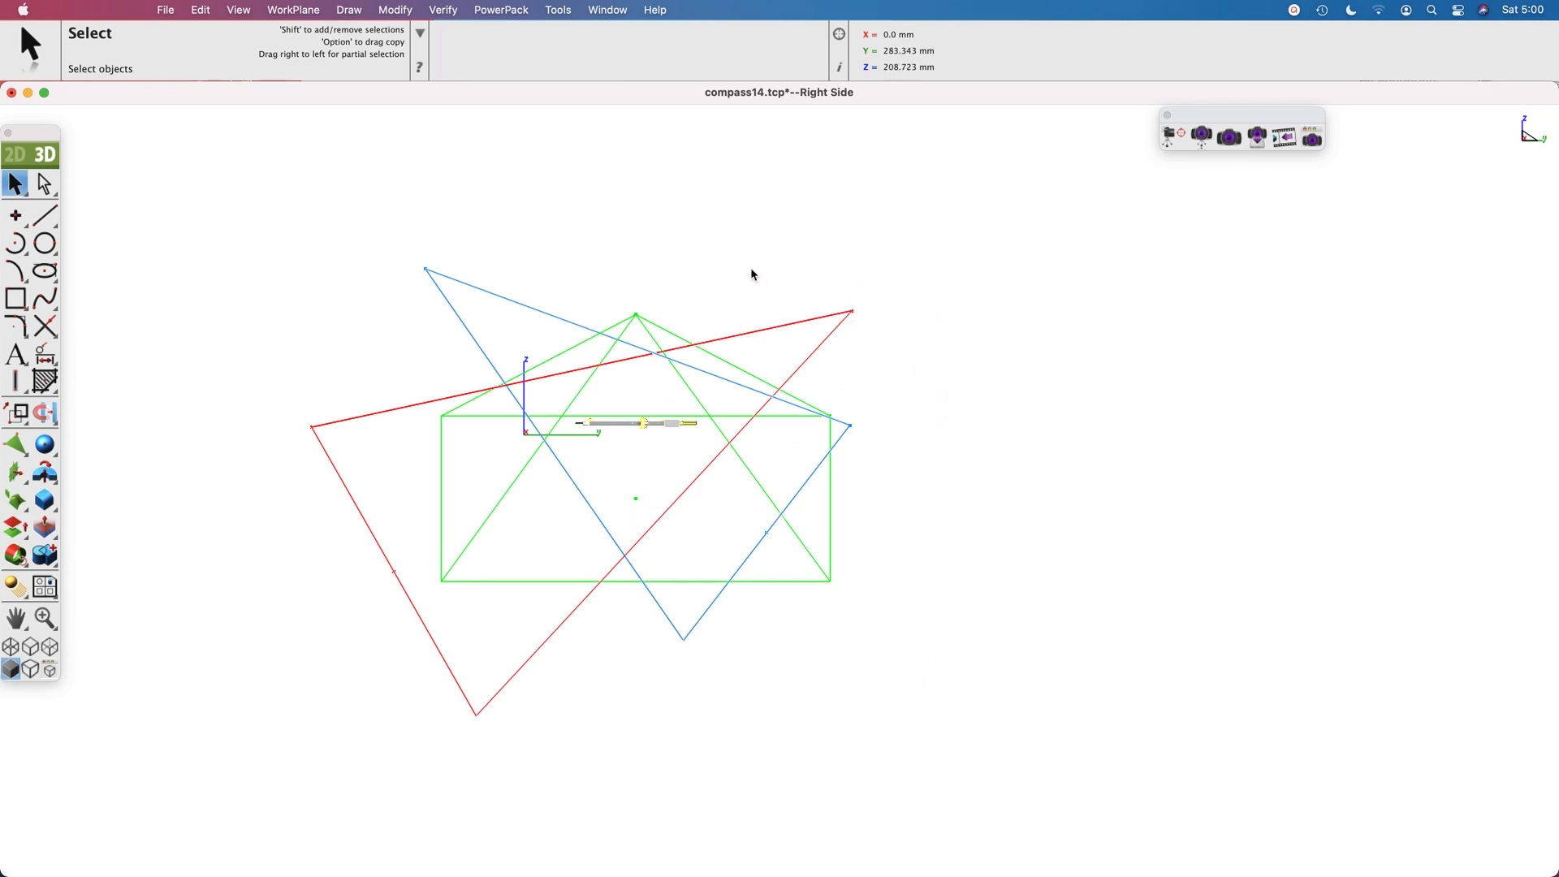
{"action": "mouse_move", "coordinate": [1312, 136]}
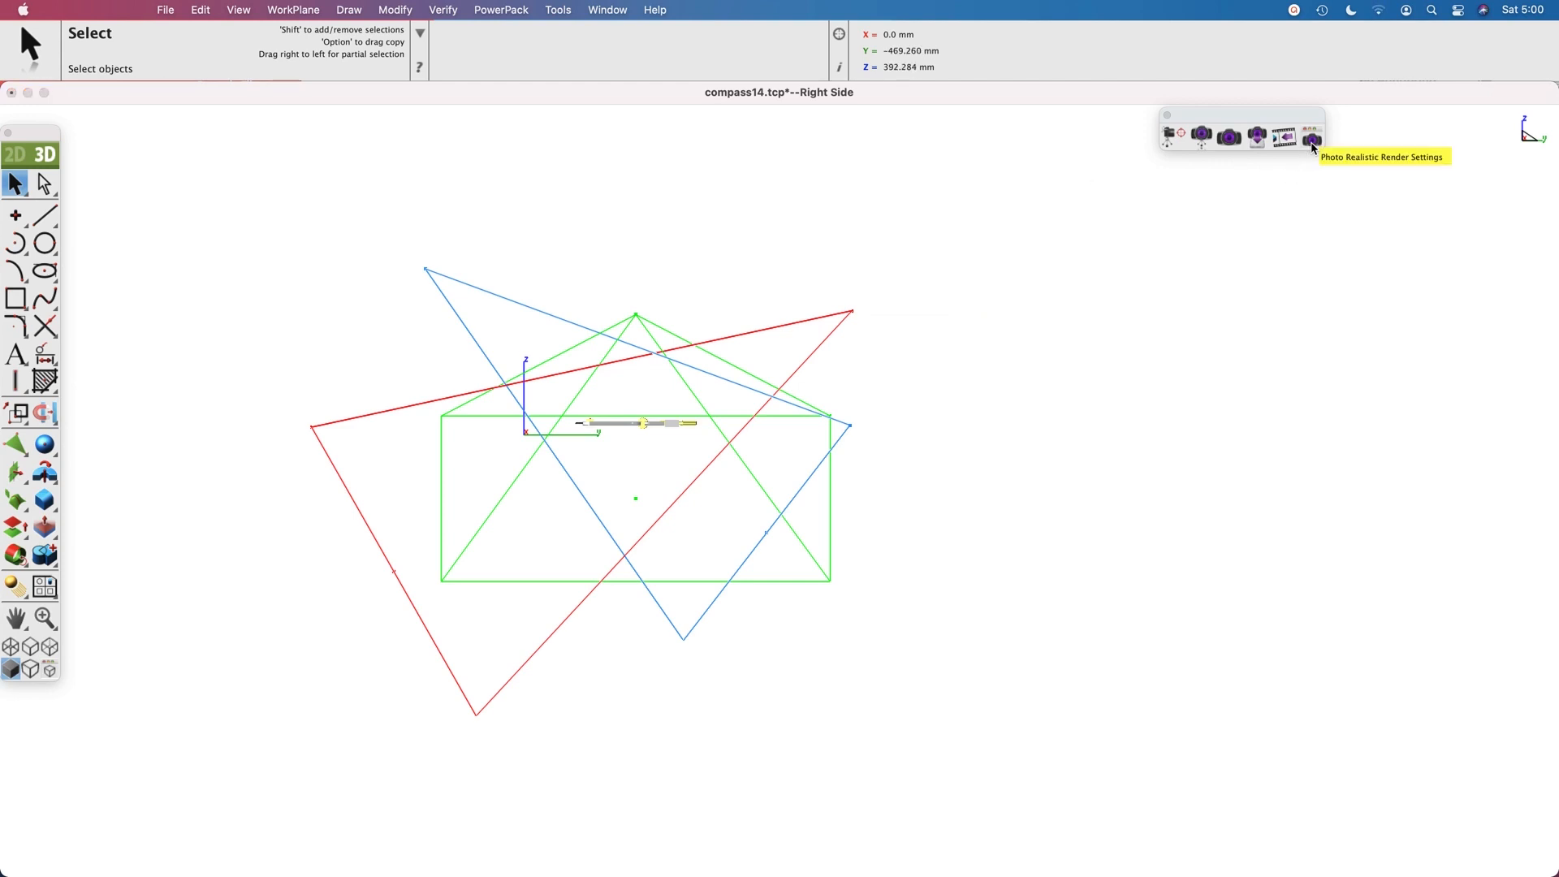
{"action": "left_click", "coordinate": [1312, 137]}
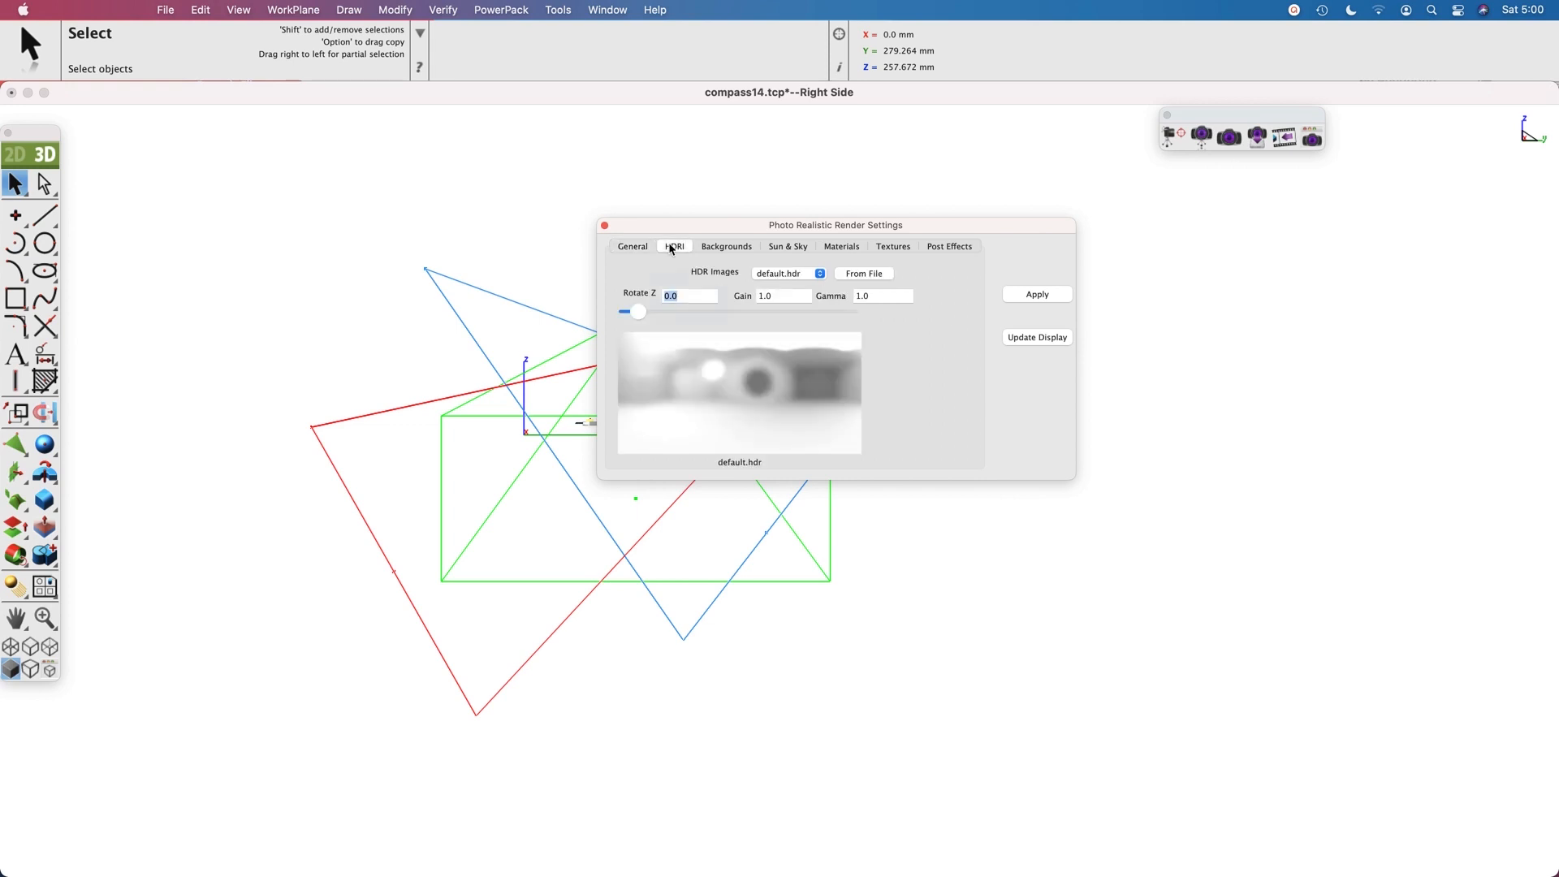
{"action": "left_click", "coordinate": [726, 247]}
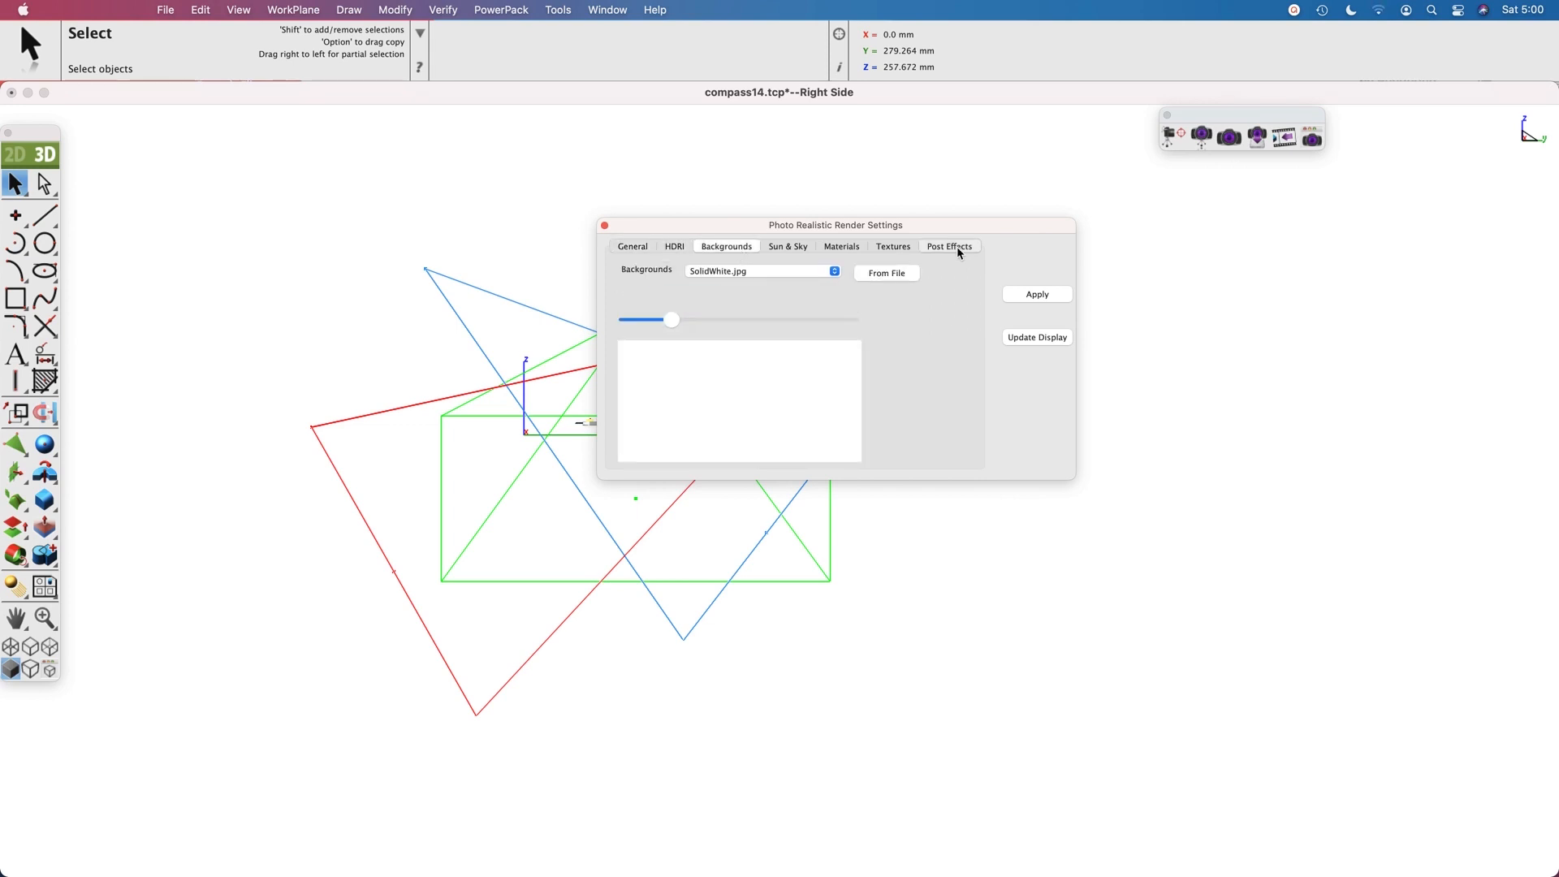
{"action": "left_click", "coordinate": [947, 246]}
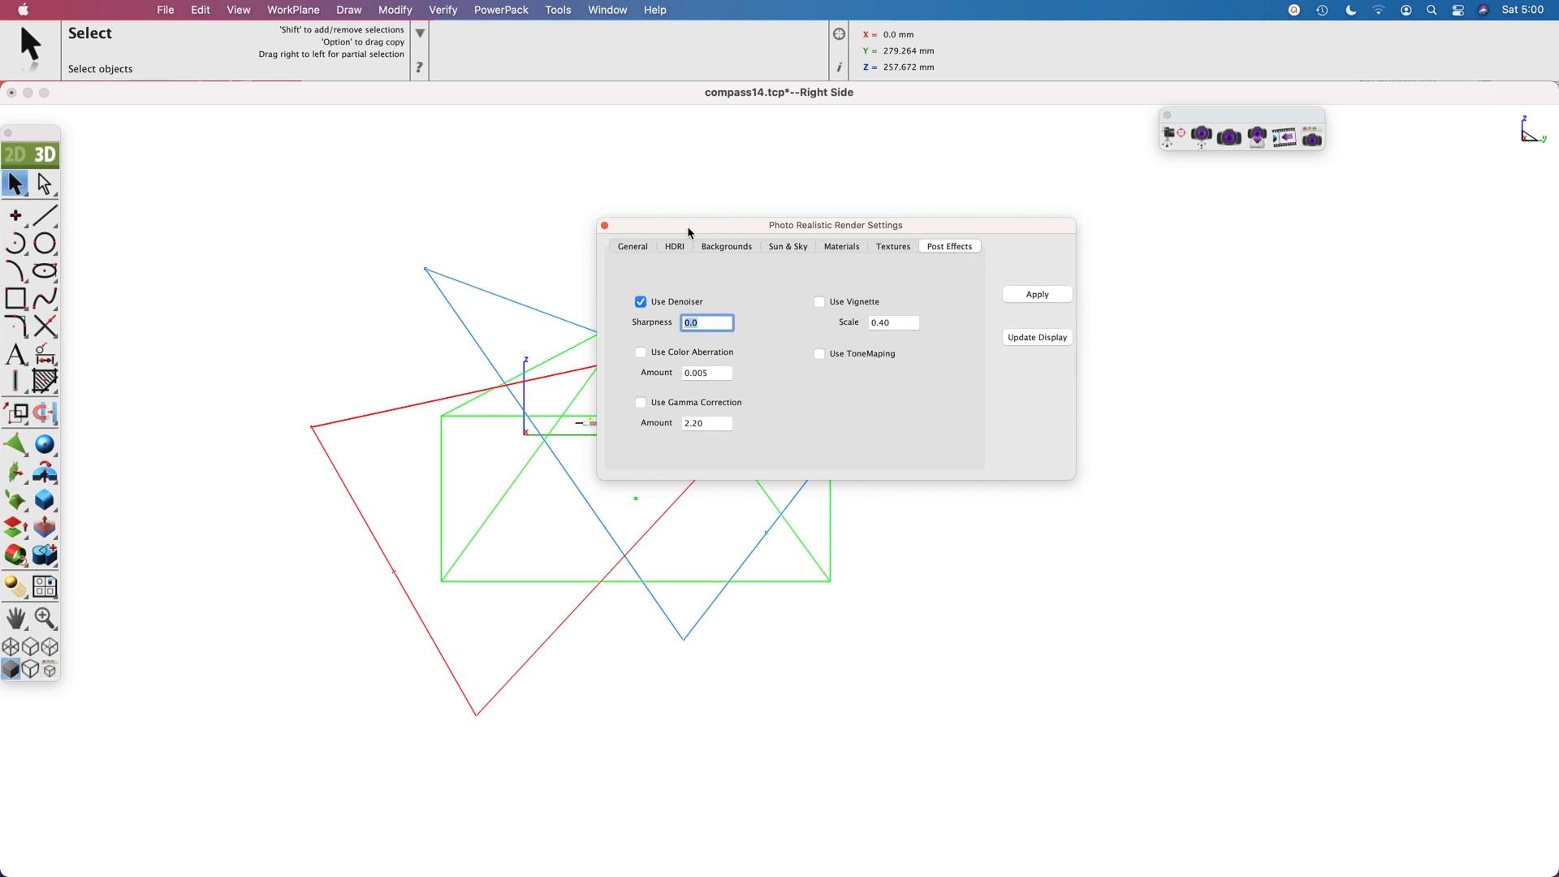
{"action": "left_click", "coordinate": [603, 225]}
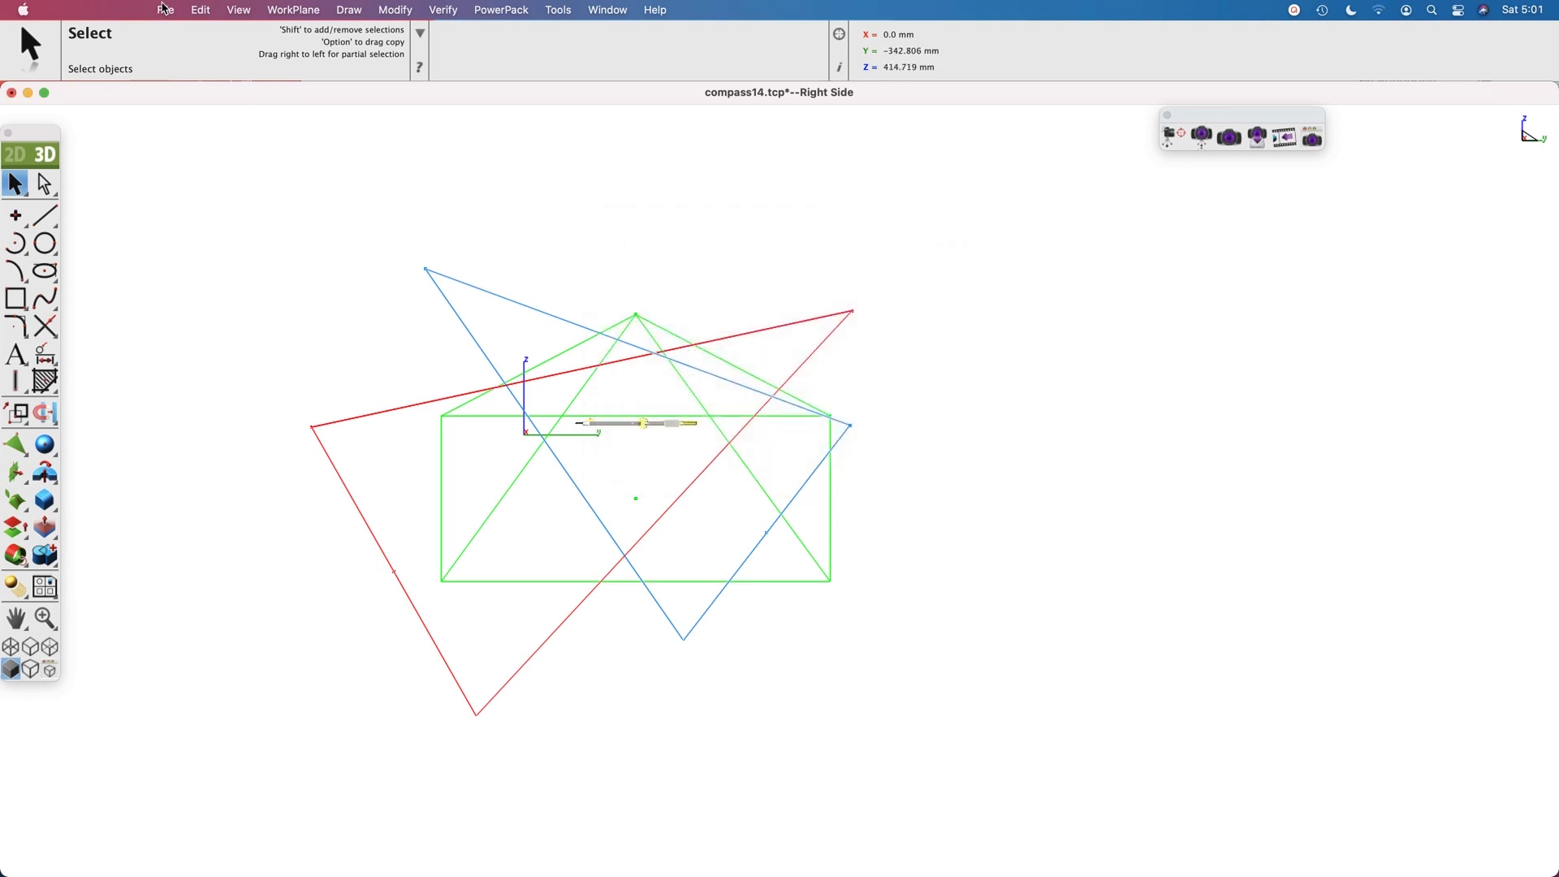
In the Batch Files dialog, check TurboCAD import and PhotoRender Window export
{"action": "left_click", "coordinate": [166, 10]}
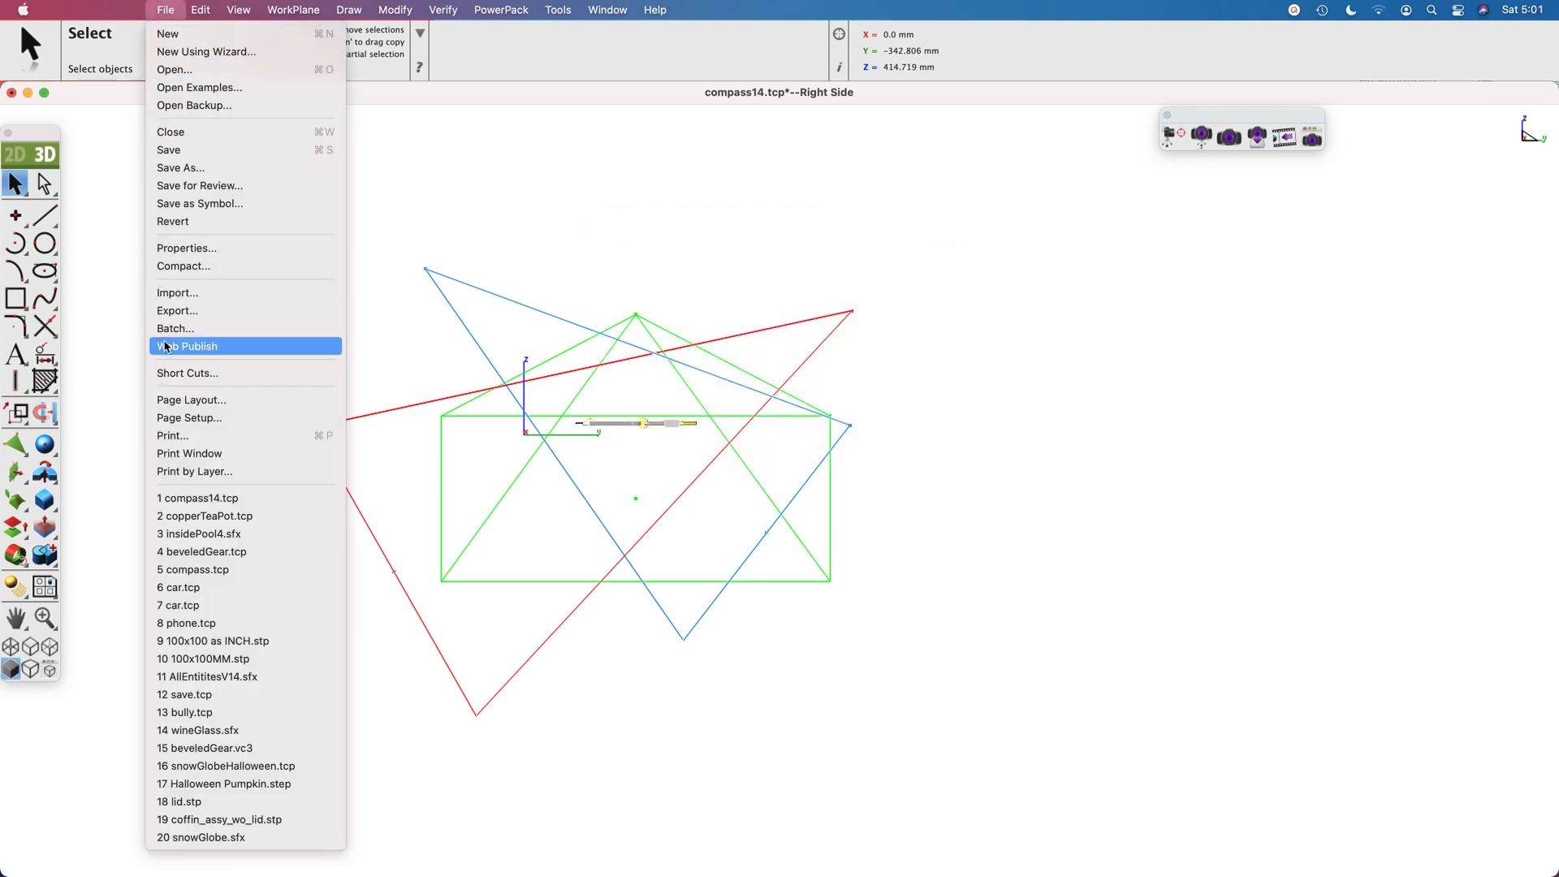
{"action": "left_click", "coordinate": [175, 328]}
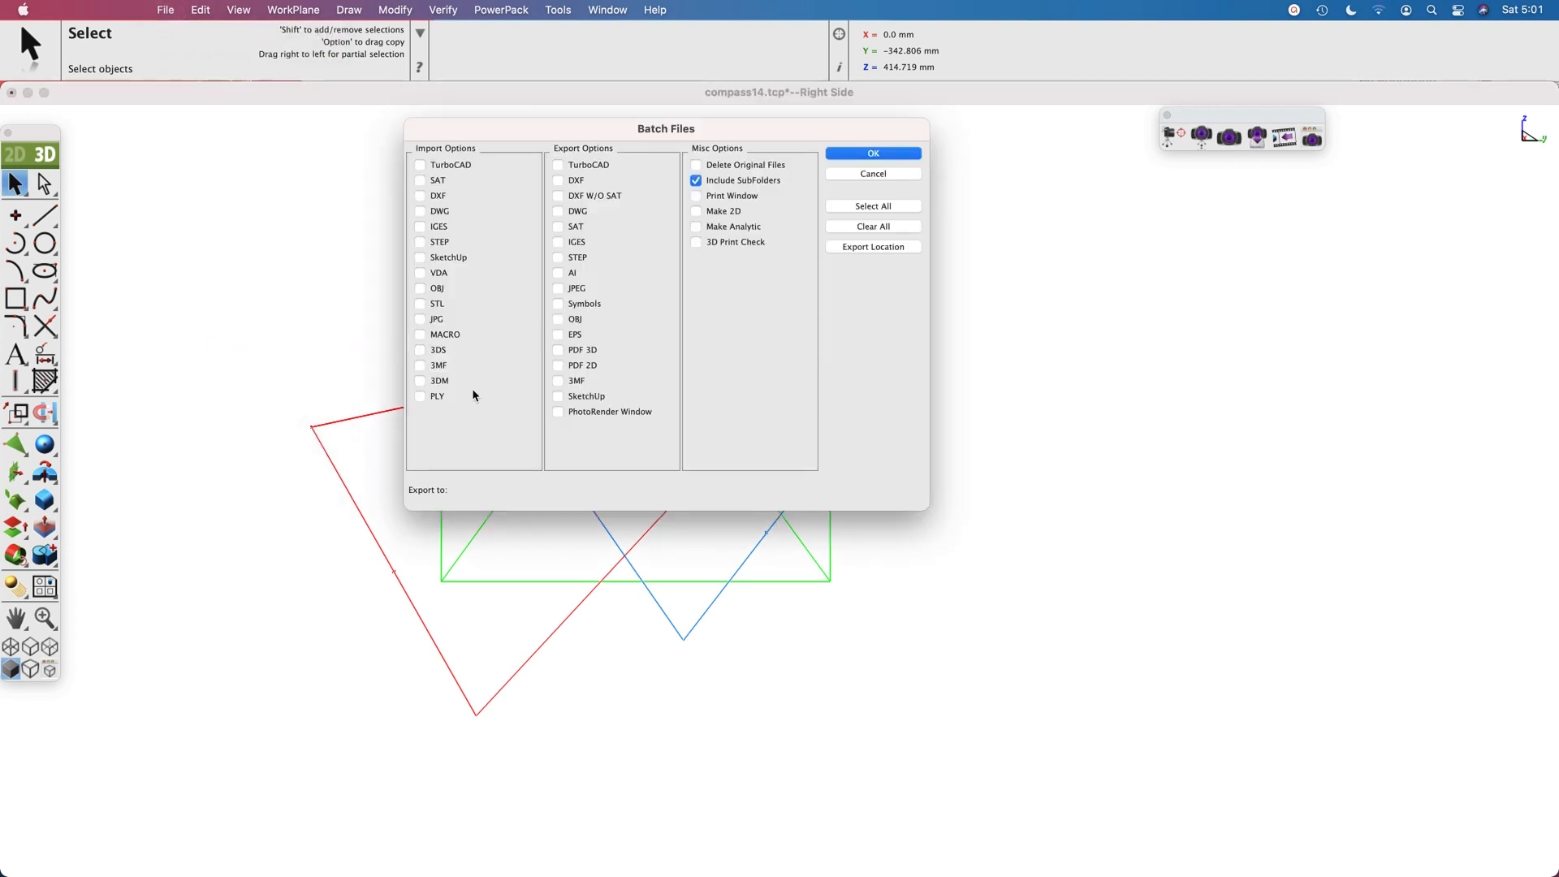
{"action": "left_click", "coordinate": [419, 164]}
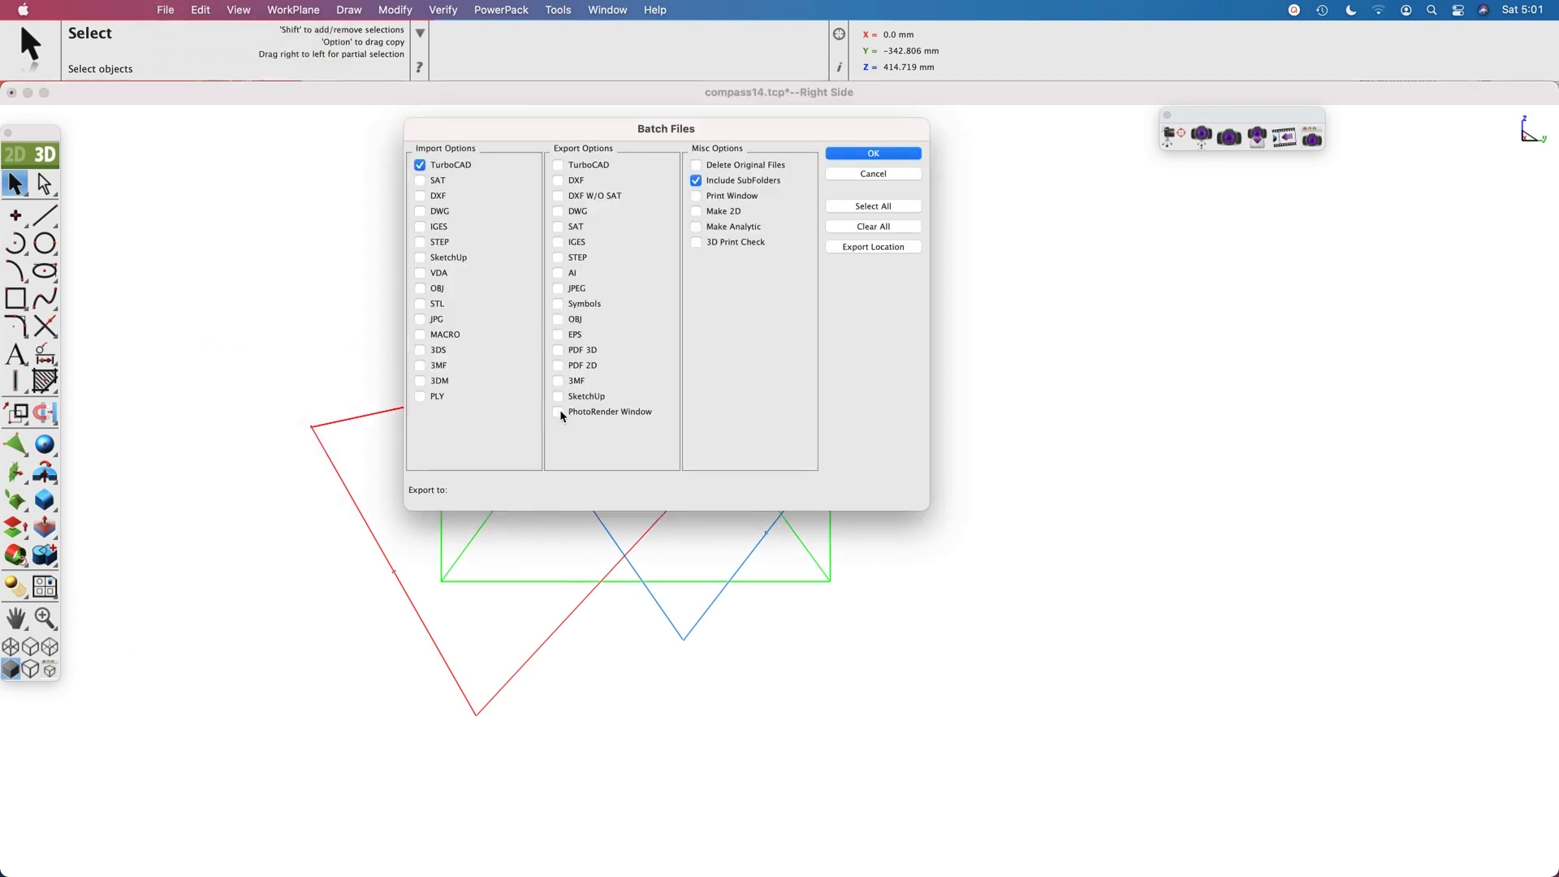
{"action": "left_click", "coordinate": [557, 411]}
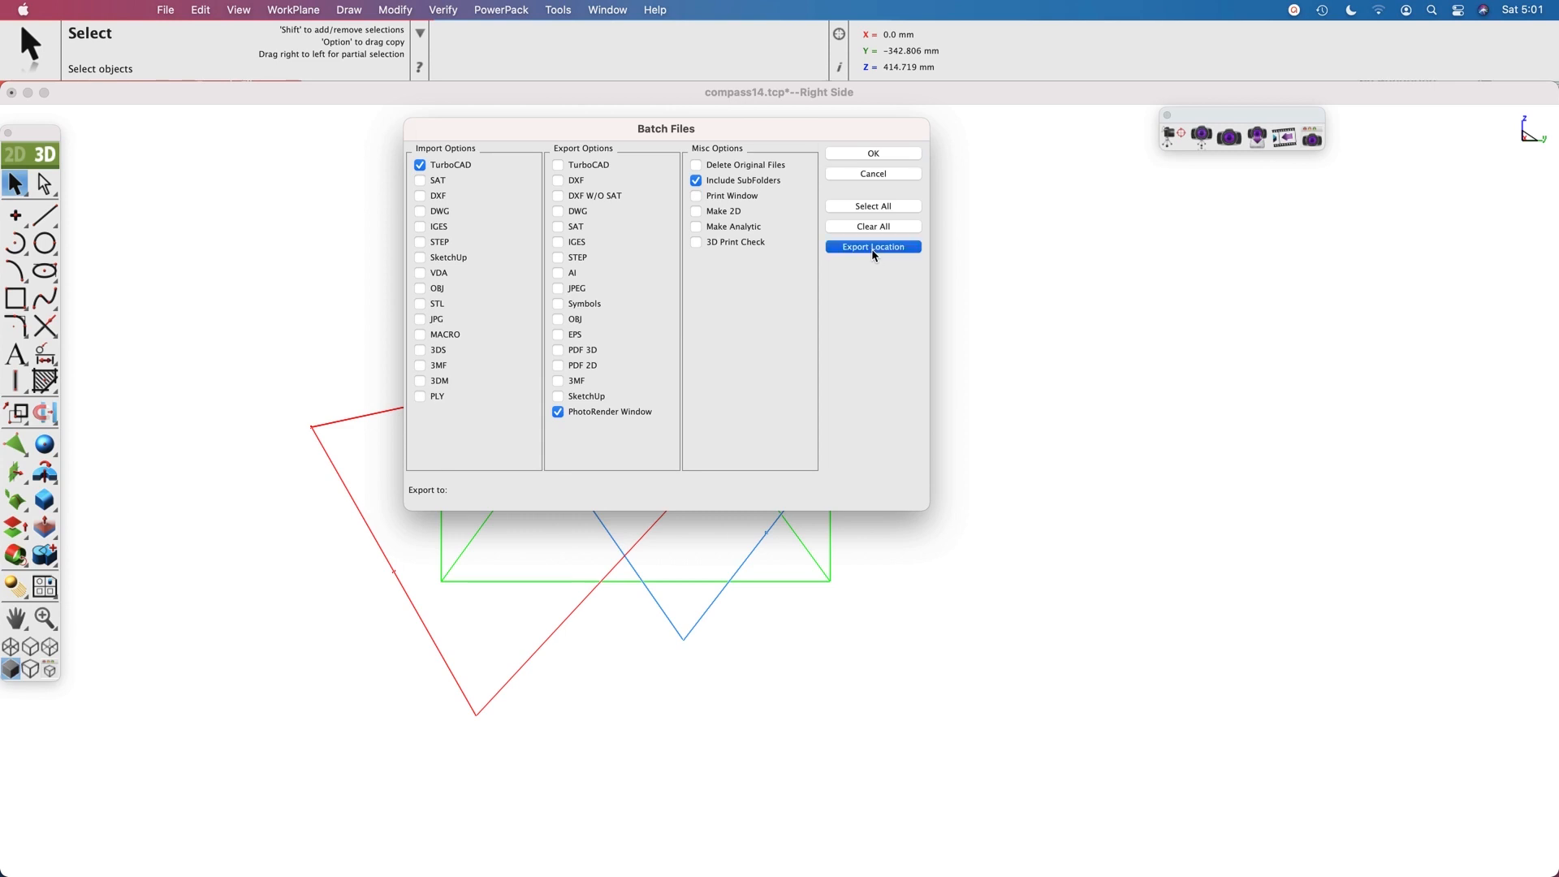
Set the batch export location to the results folder
{"action": "left_click", "coordinate": [873, 247]}
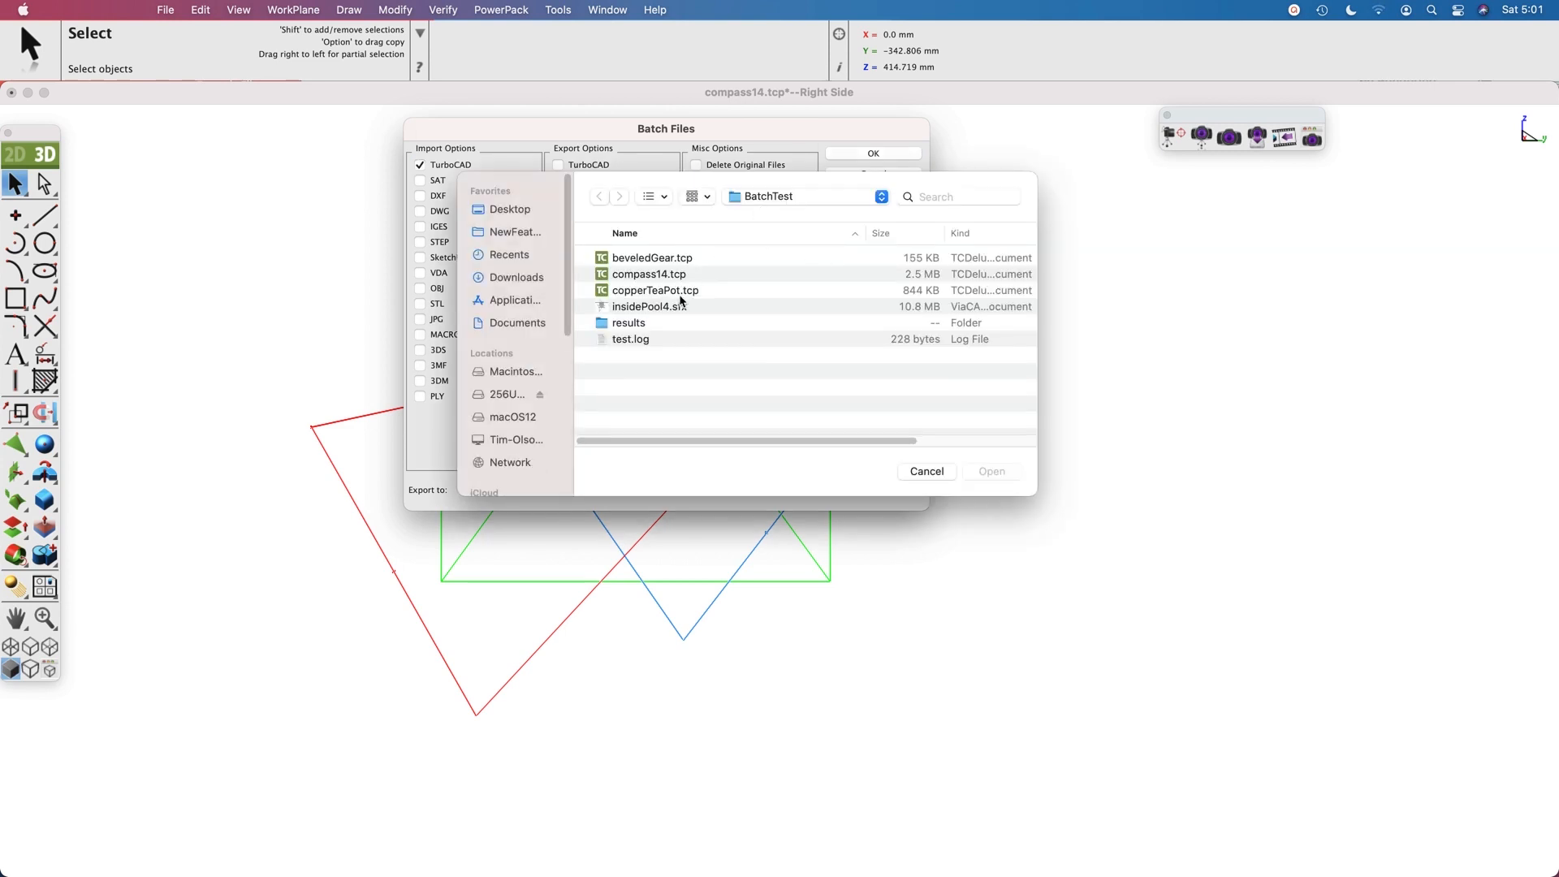
{"action": "double_click", "coordinate": [627, 322]}
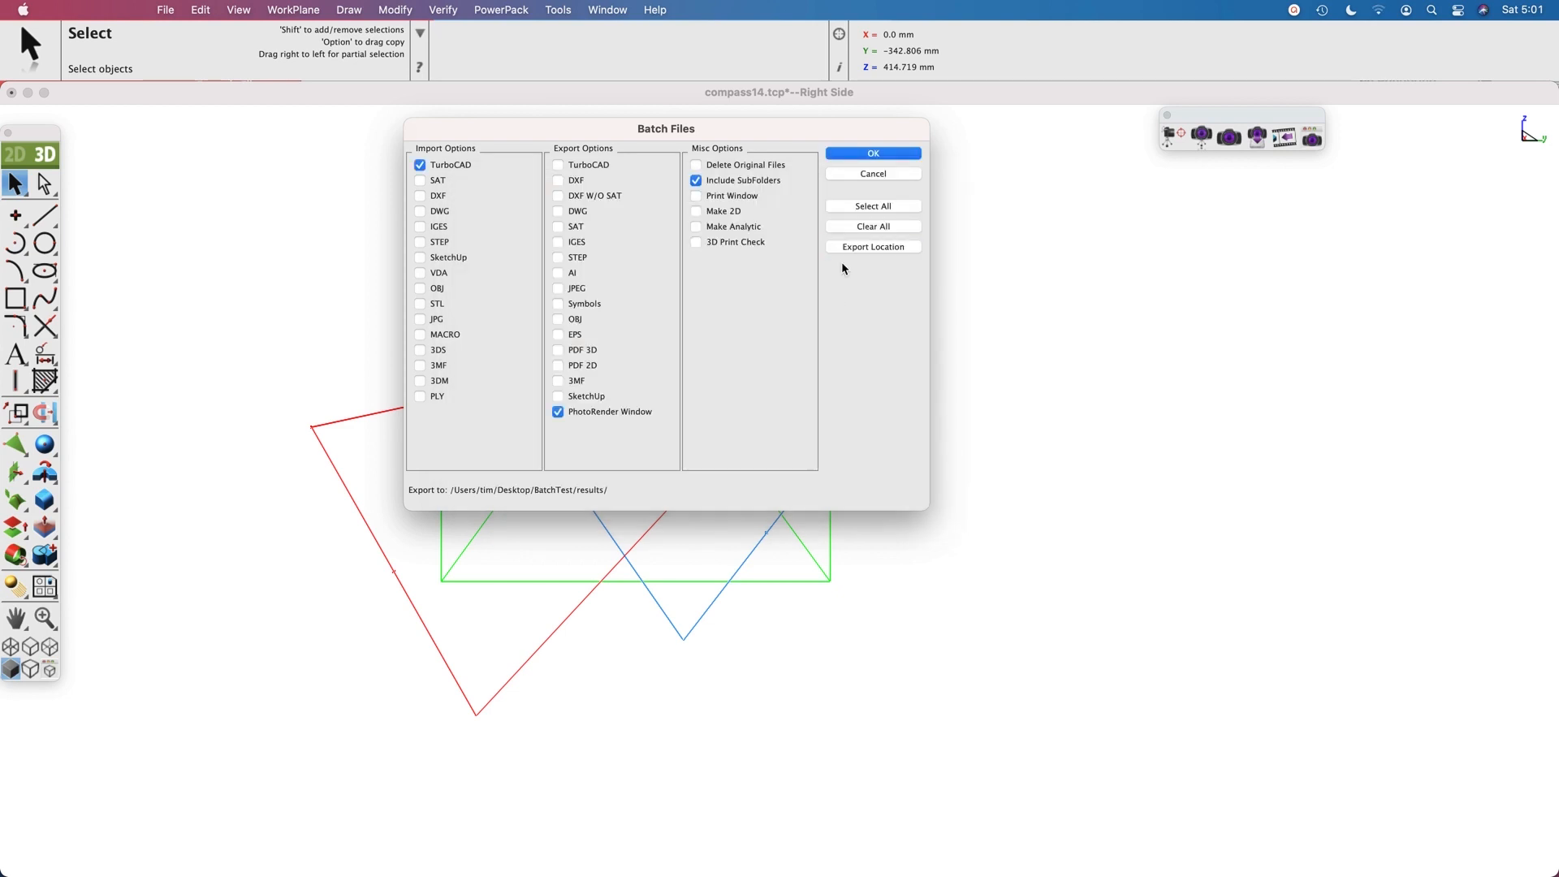
Start the batch on the BatchTest folder, which opens beveledGear.tcp
{"action": "left_click", "coordinate": [873, 247]}
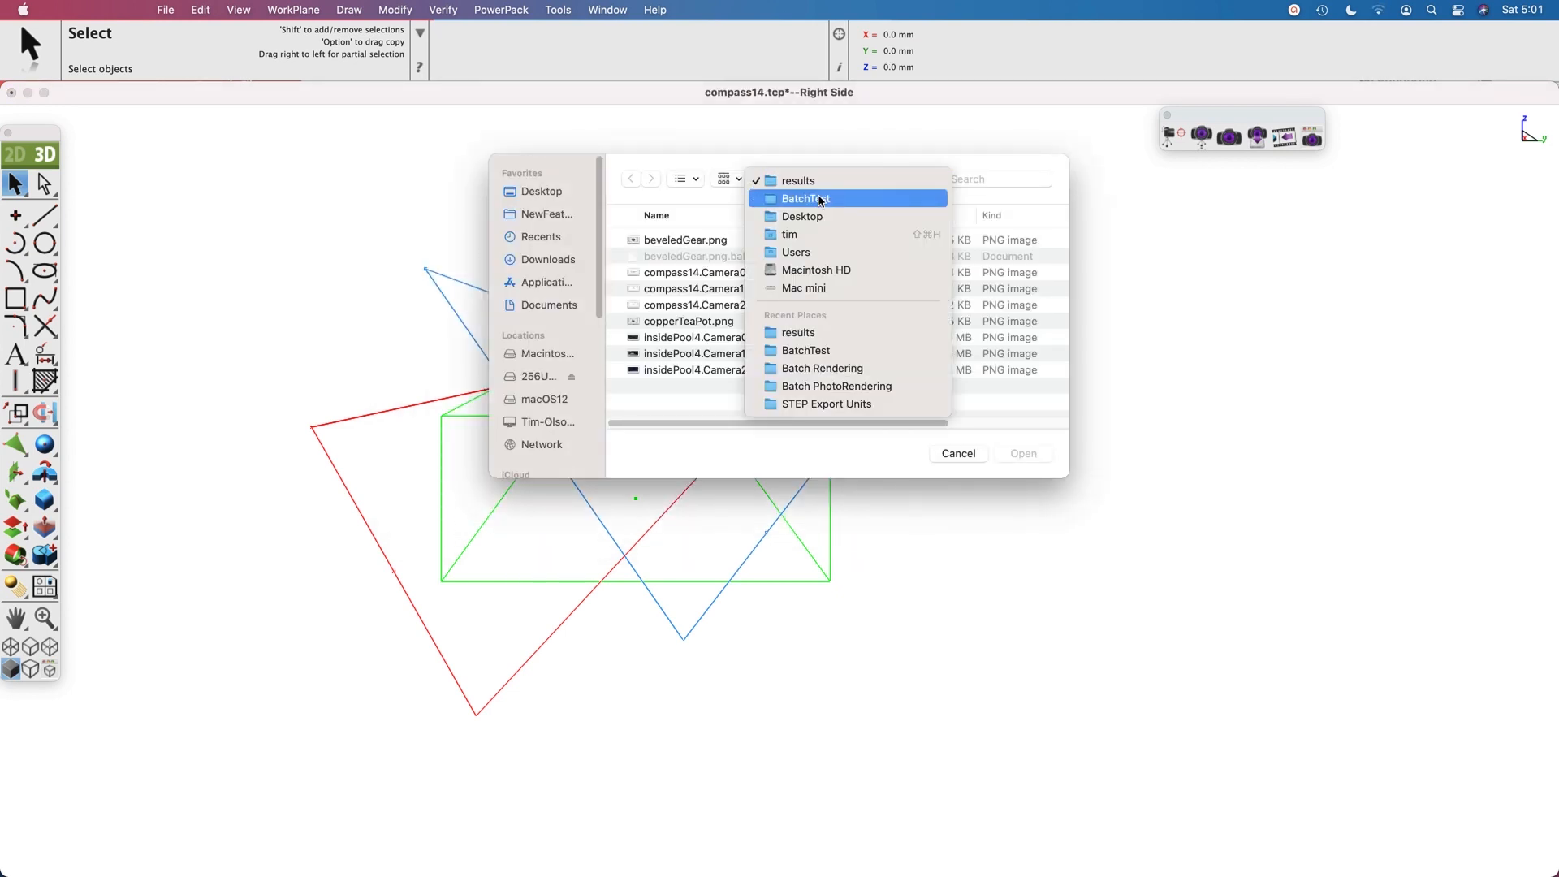
{"action": "left_click", "coordinate": [806, 198]}
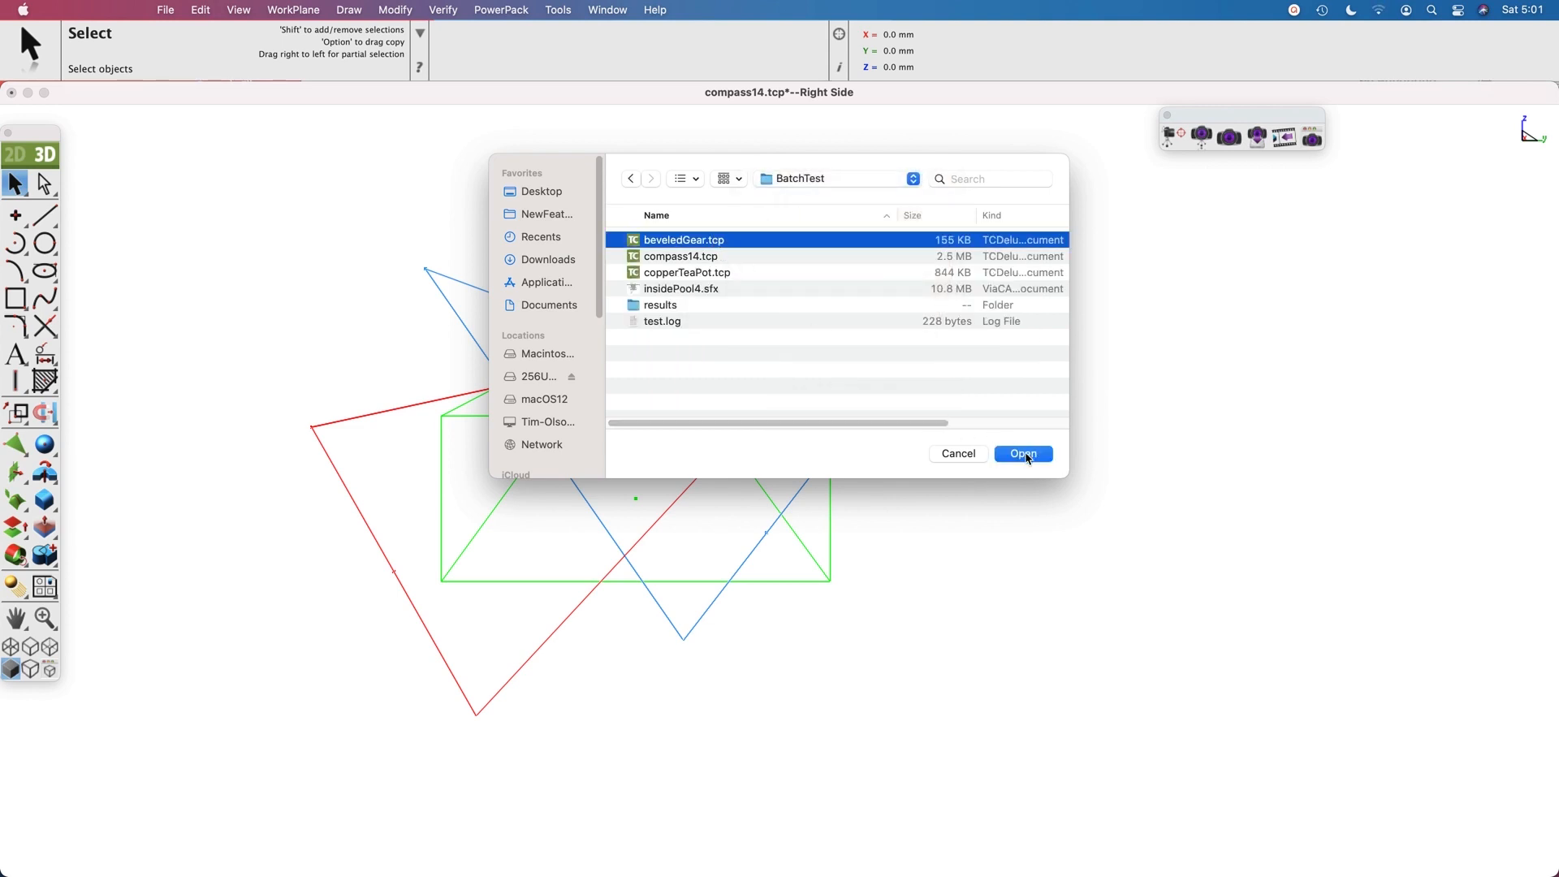
{"action": "left_click", "coordinate": [1021, 453]}
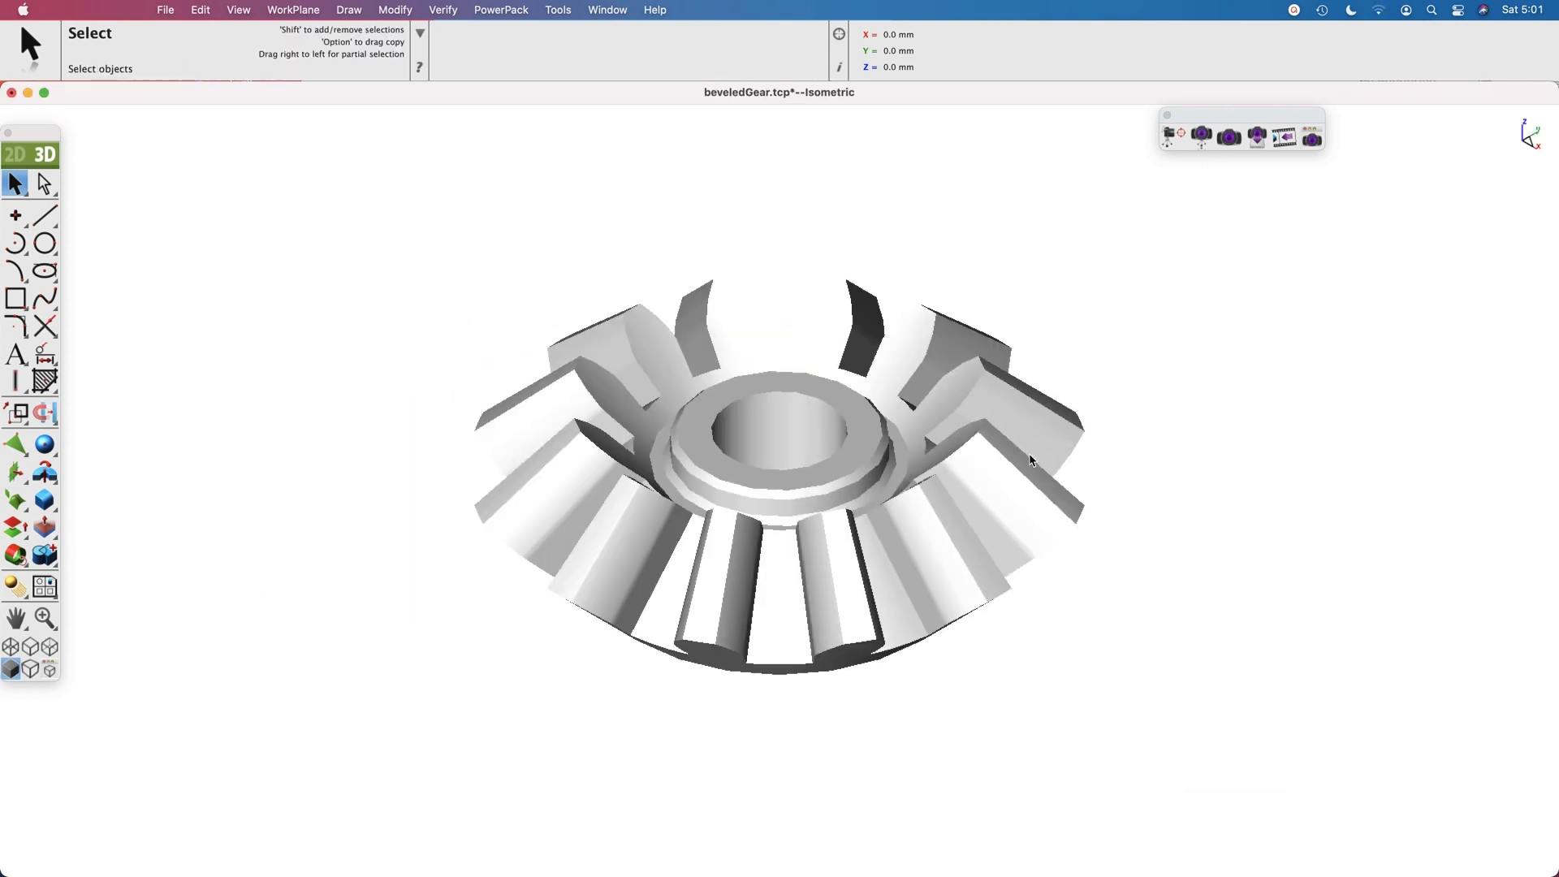